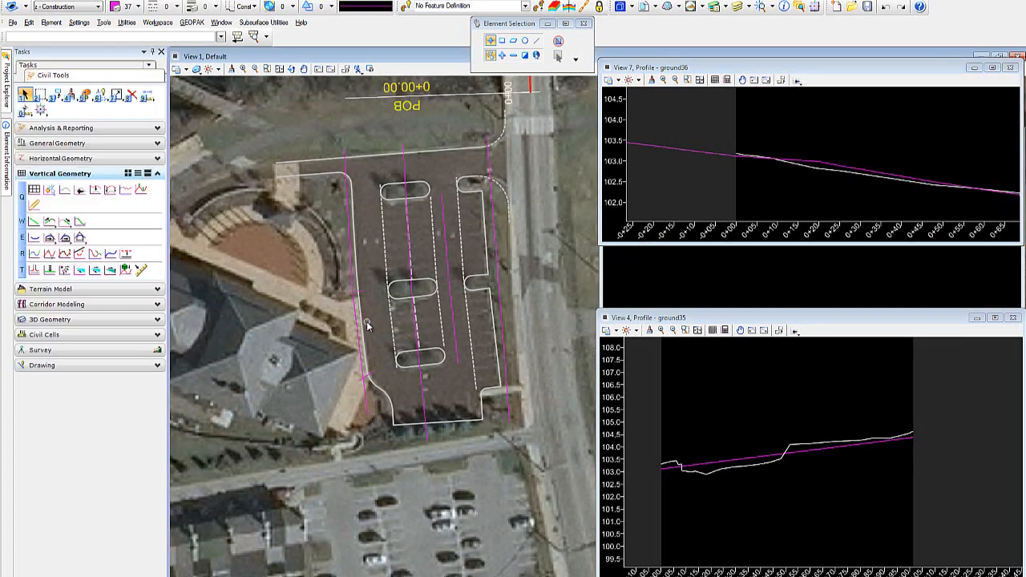
pyautogui.moveTo(500, 269)
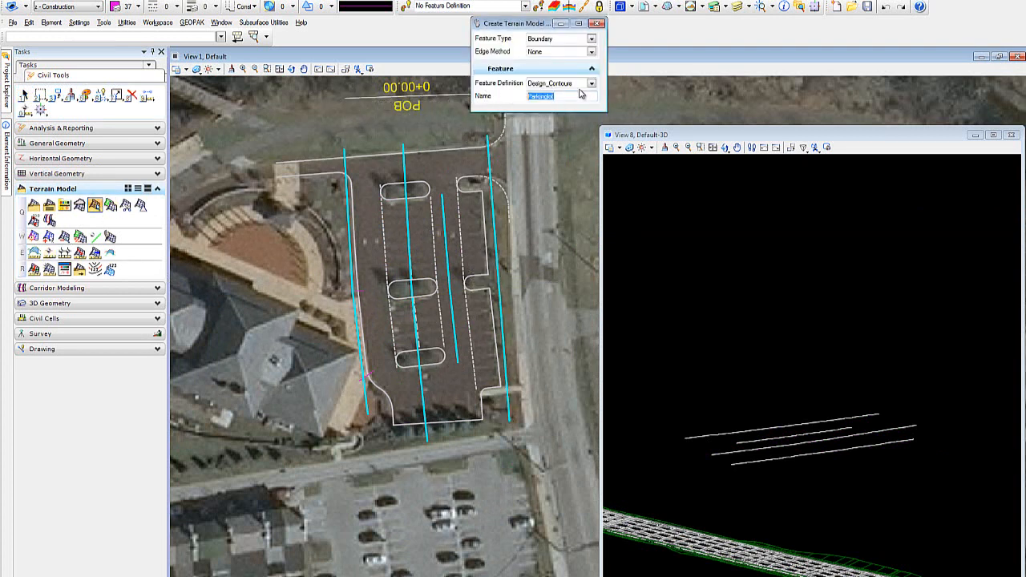
# Set No Feature Definition, name the terrain 'Co…', and pick the lot outline as the boundary
pyautogui.click(601, 83)
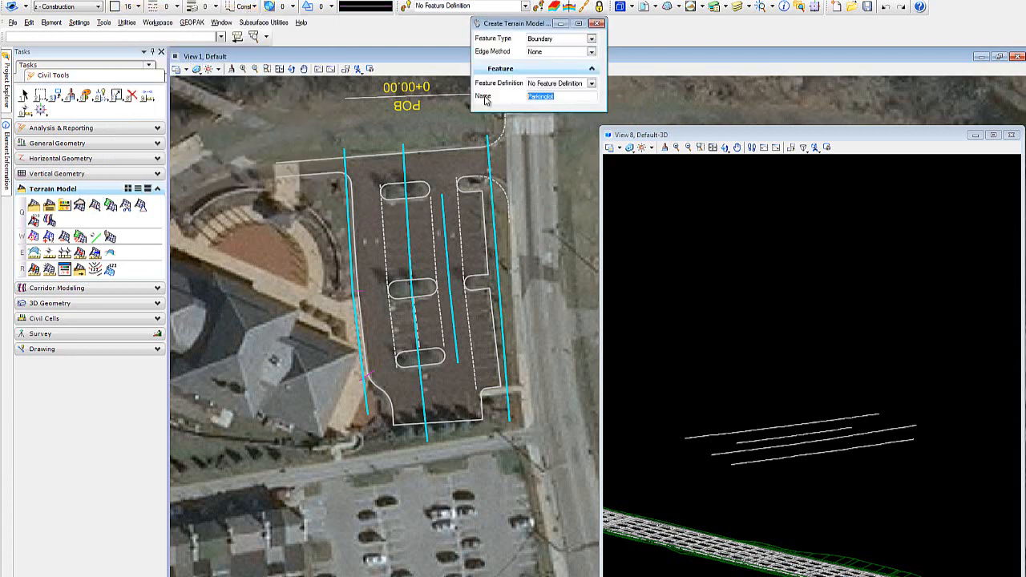
pyautogui.write('Const')
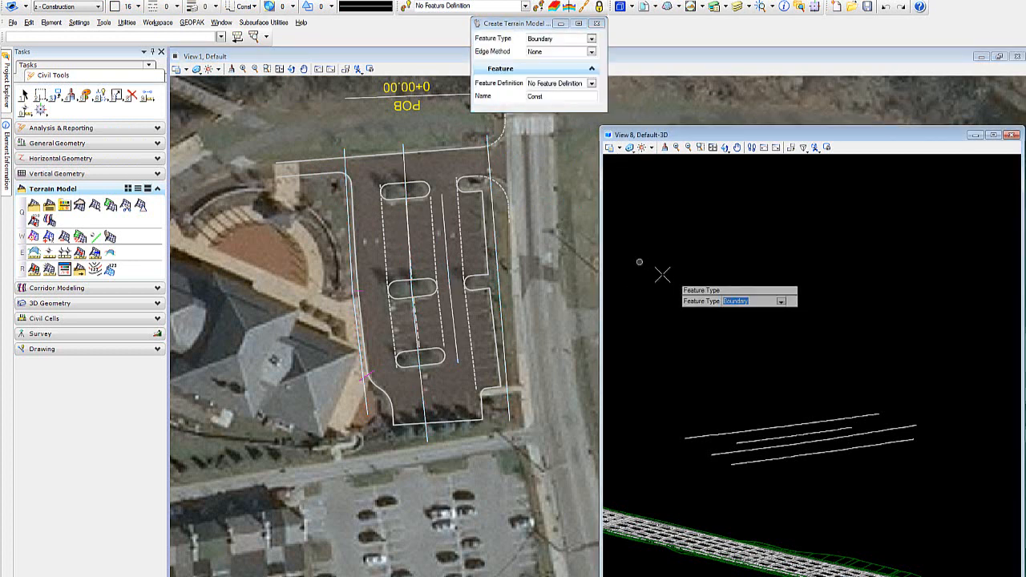
pyautogui.click(590, 39)
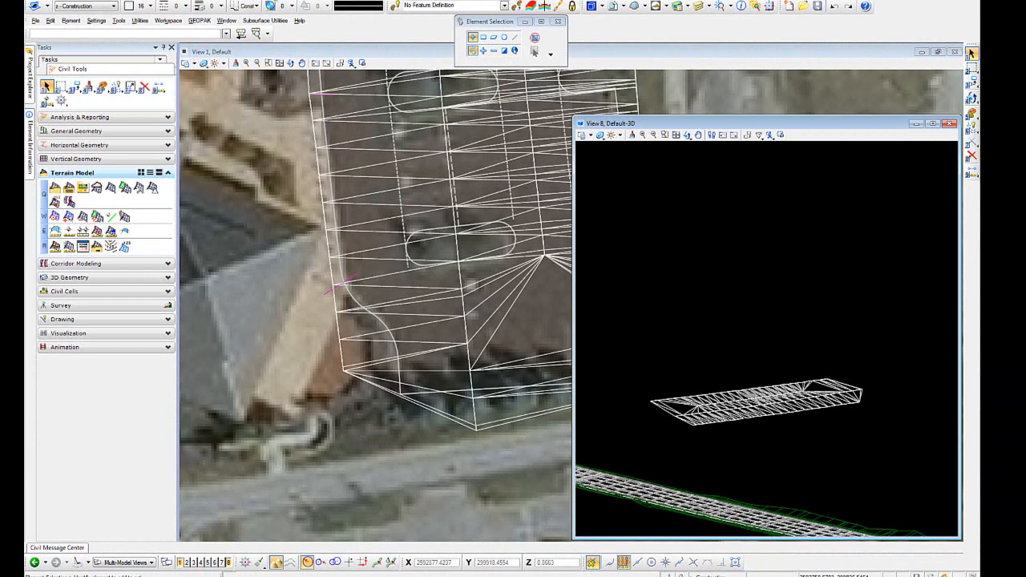
pyautogui.moveTo(494, 24)
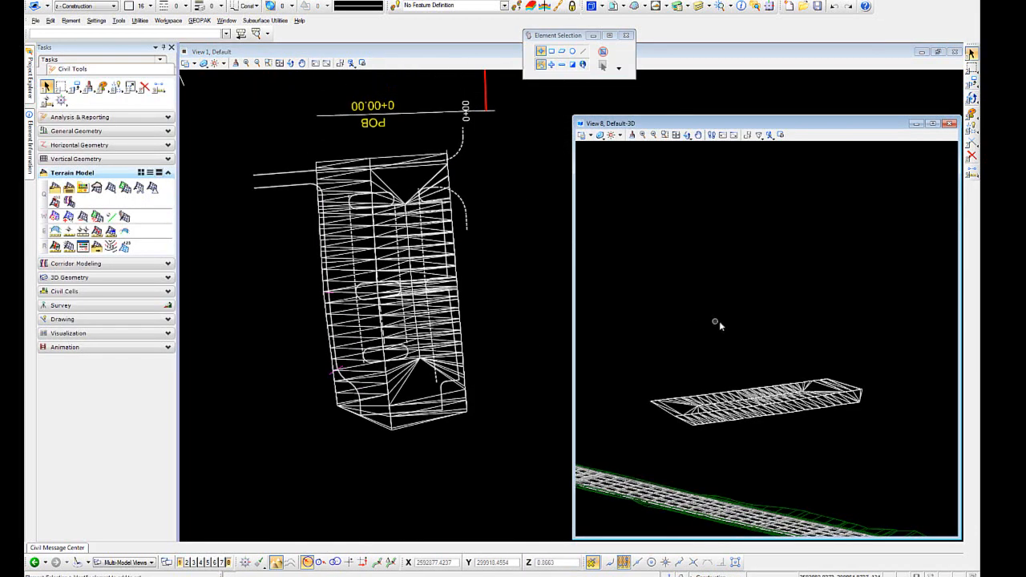
pyautogui.moveTo(478, 56)
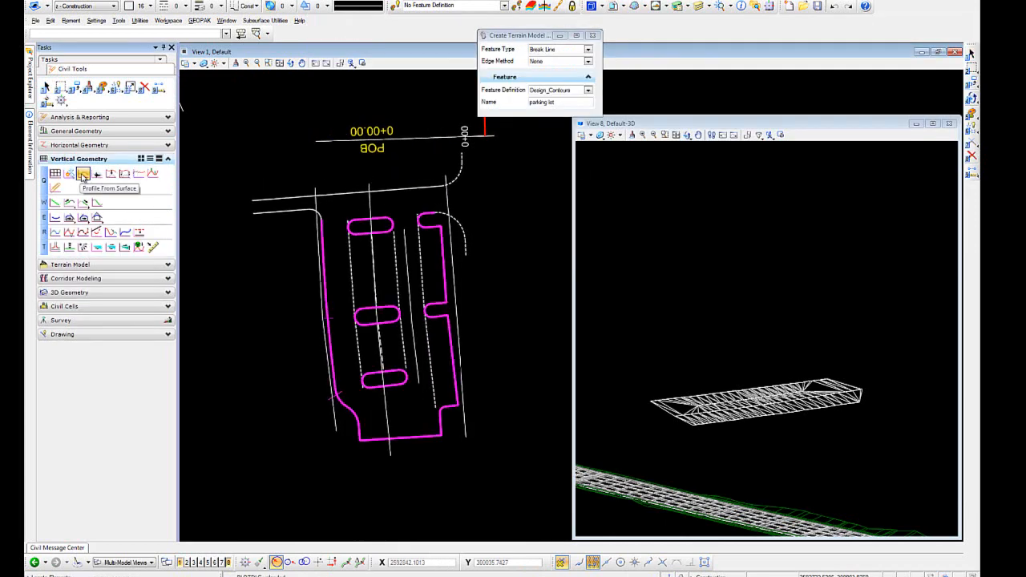
# Run Profile From Surface on the lot outline with zero vertical offset
pyautogui.click(83, 173)
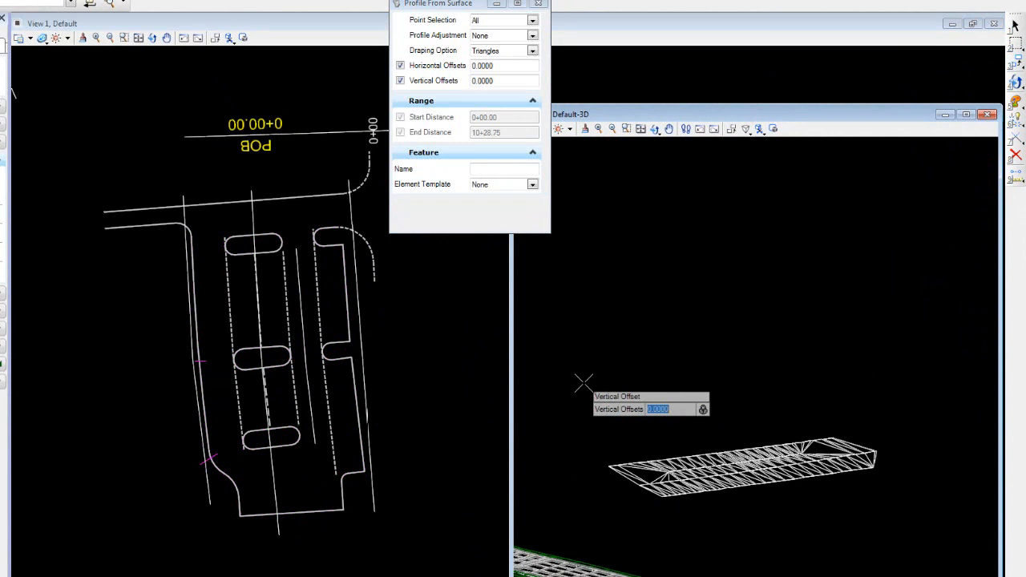
pyautogui.click(584, 382)
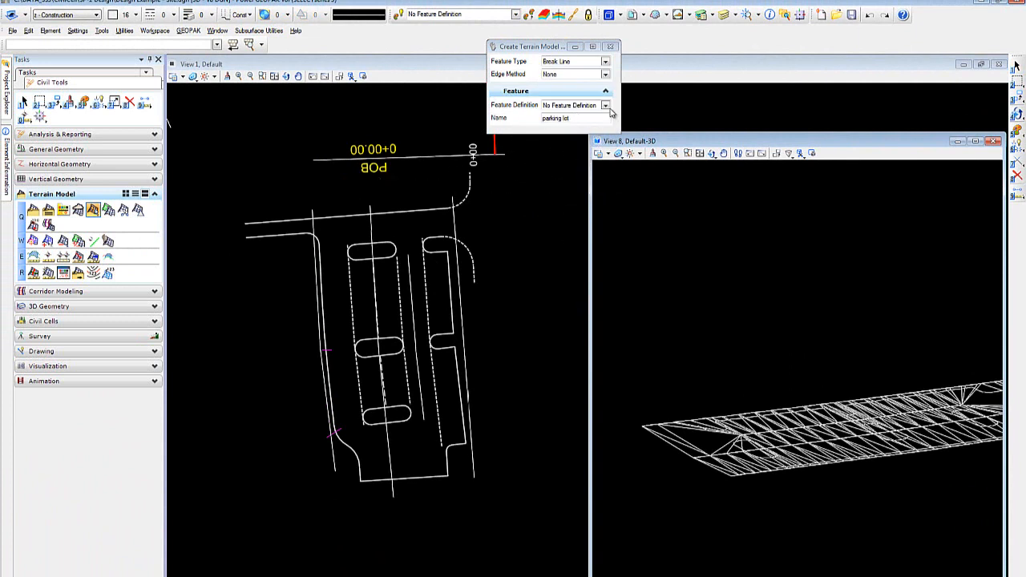
# Choose Design_Contours, name the terrain 'pa…', accept the outline, then add the islands as Island features
pyautogui.click(612, 106)
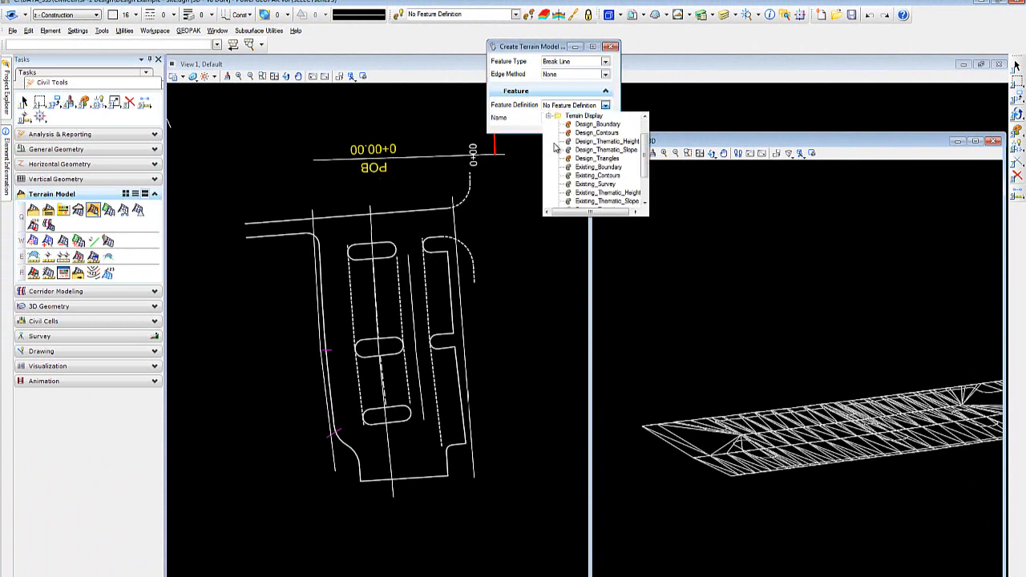
pyautogui.click(596, 132)
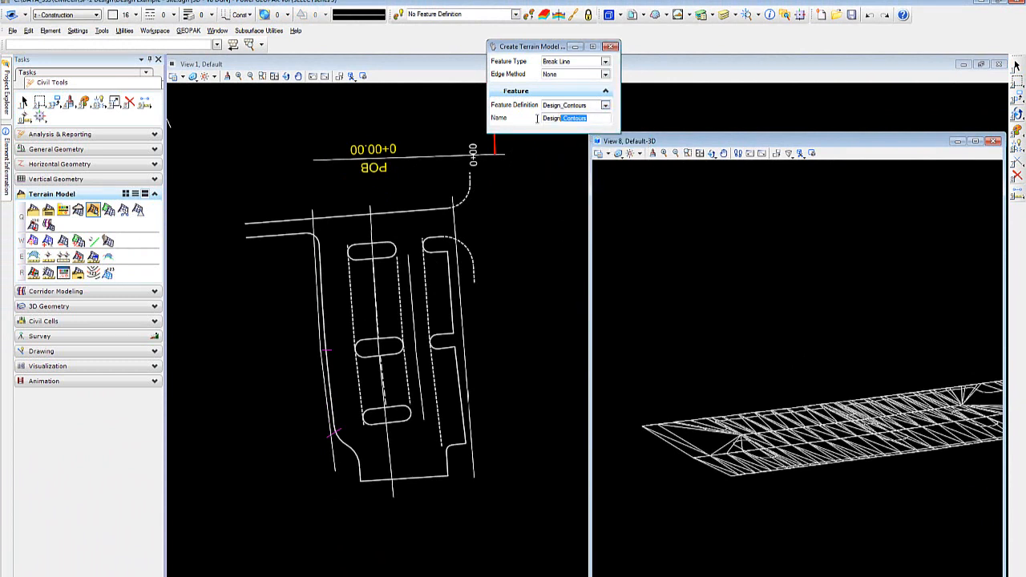
pyautogui.write('parking')
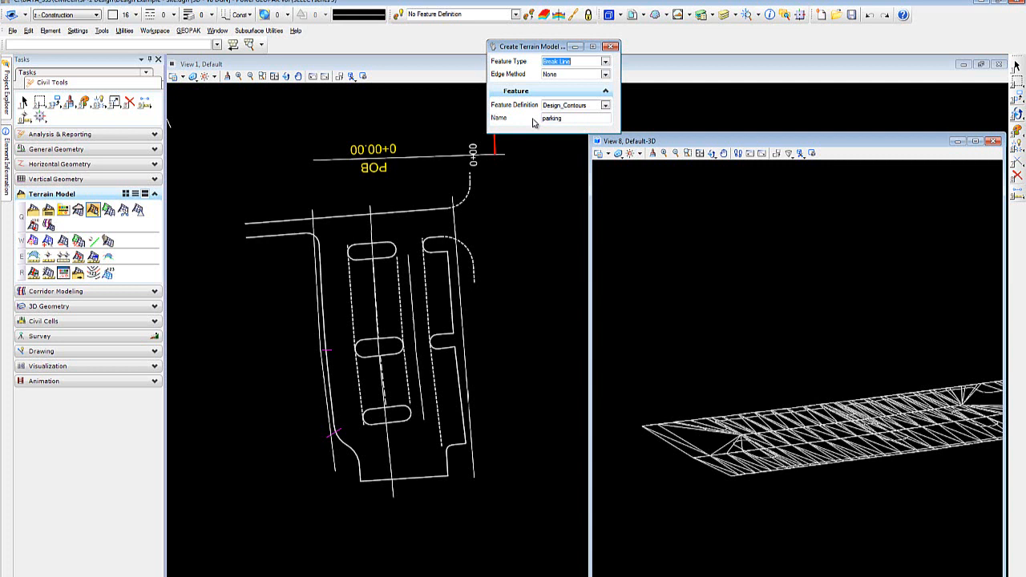
pyautogui.moveTo(430, 244)
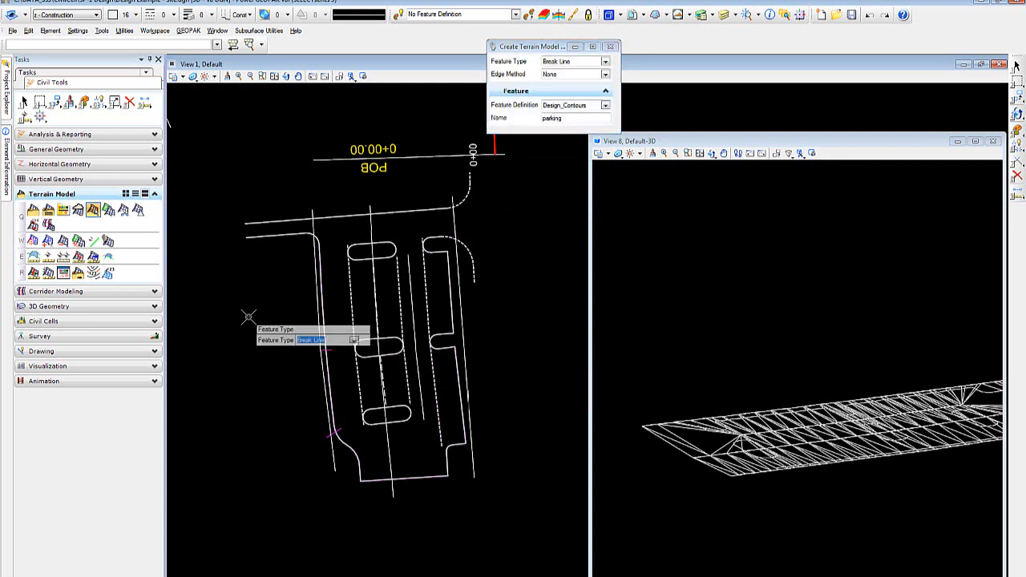
pyautogui.click(606, 61)
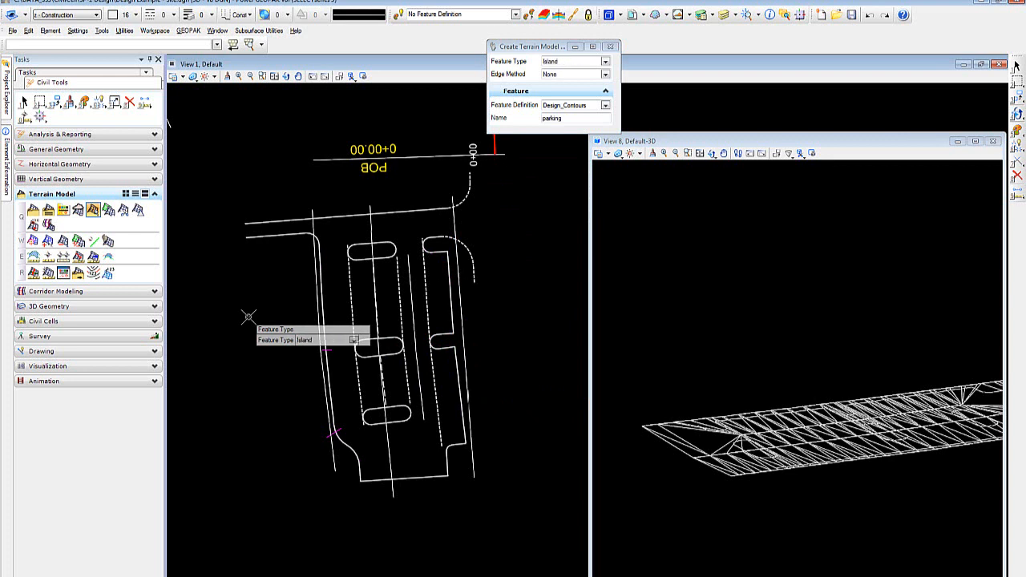
pyautogui.click(606, 61)
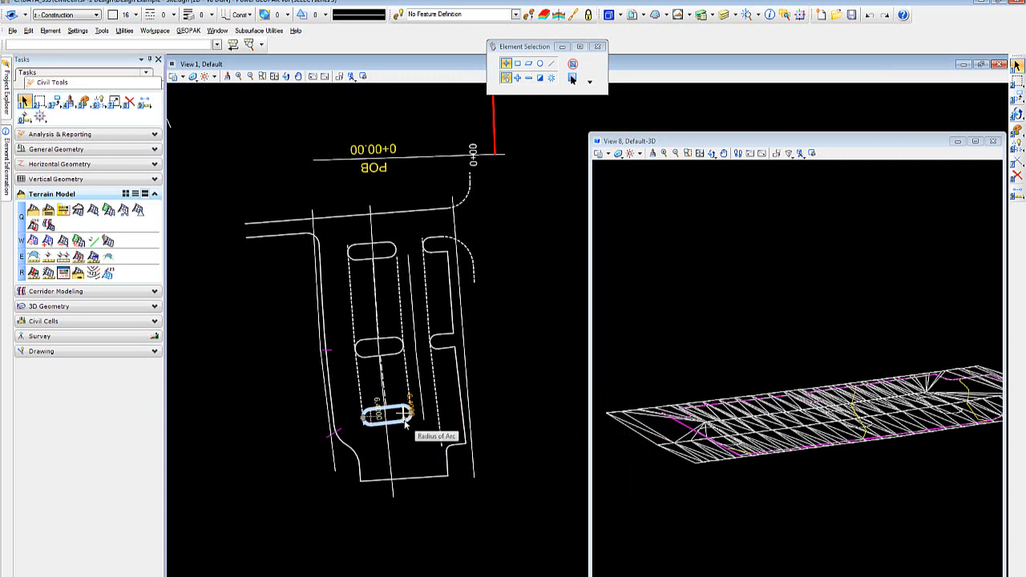
# Add the top, middle and bottom islands to terrain parking as Soft Break Lines
pyautogui.click(377, 430)
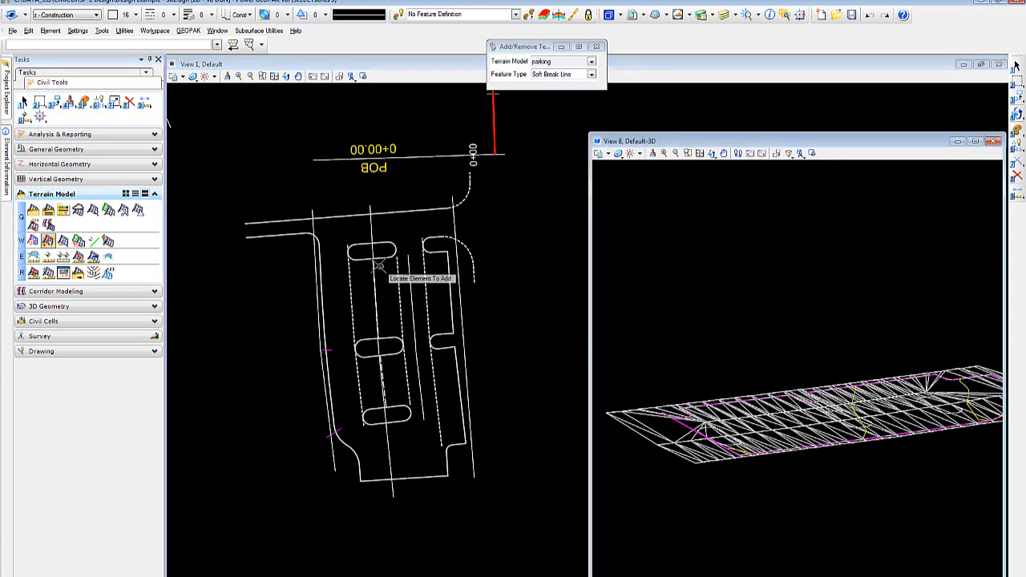
pyautogui.click(375, 251)
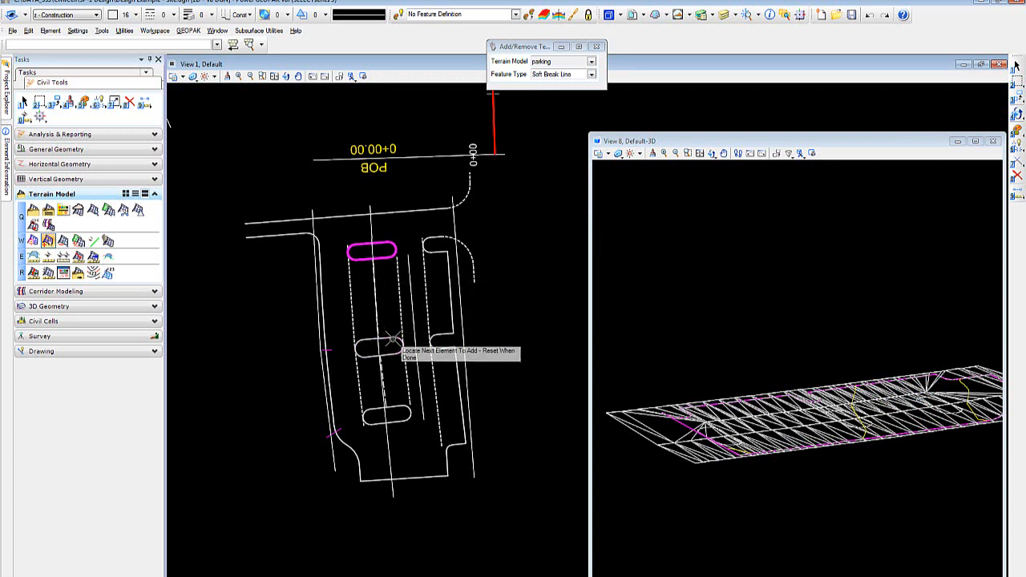
pyautogui.click(372, 354)
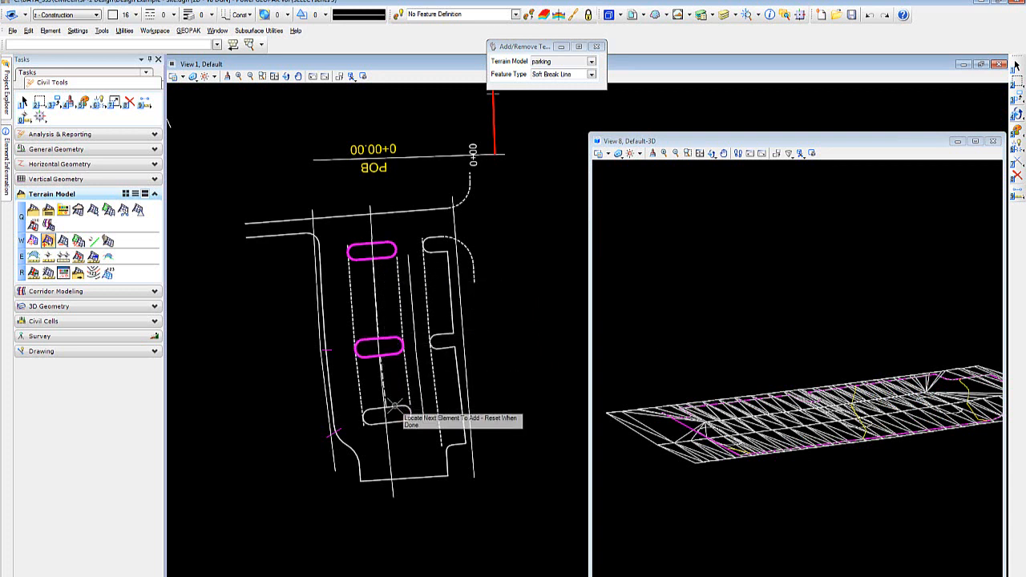
pyautogui.click(388, 414)
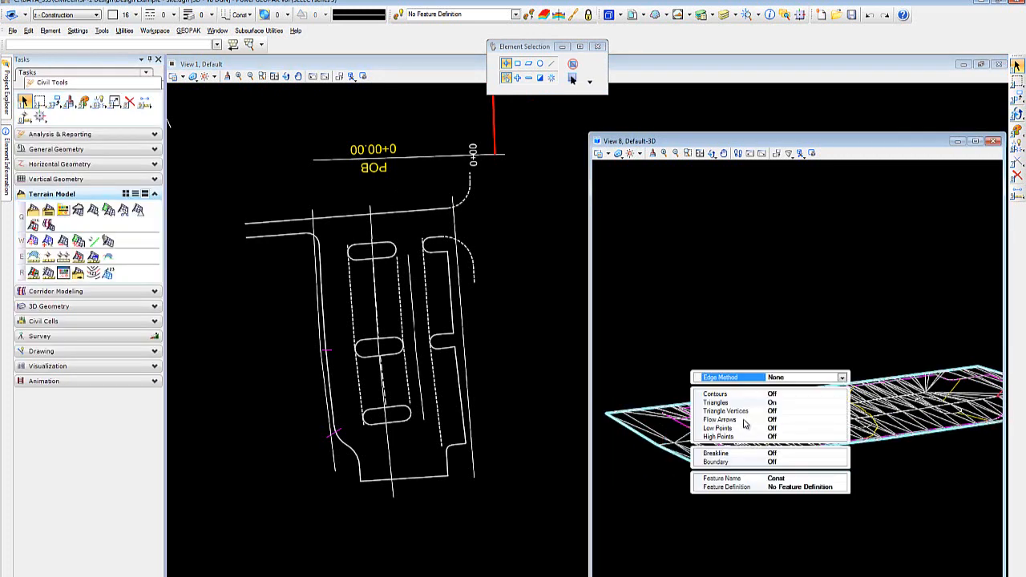
# Turn Triangles On in the parking terrain's properties
pyautogui.click(773, 403)
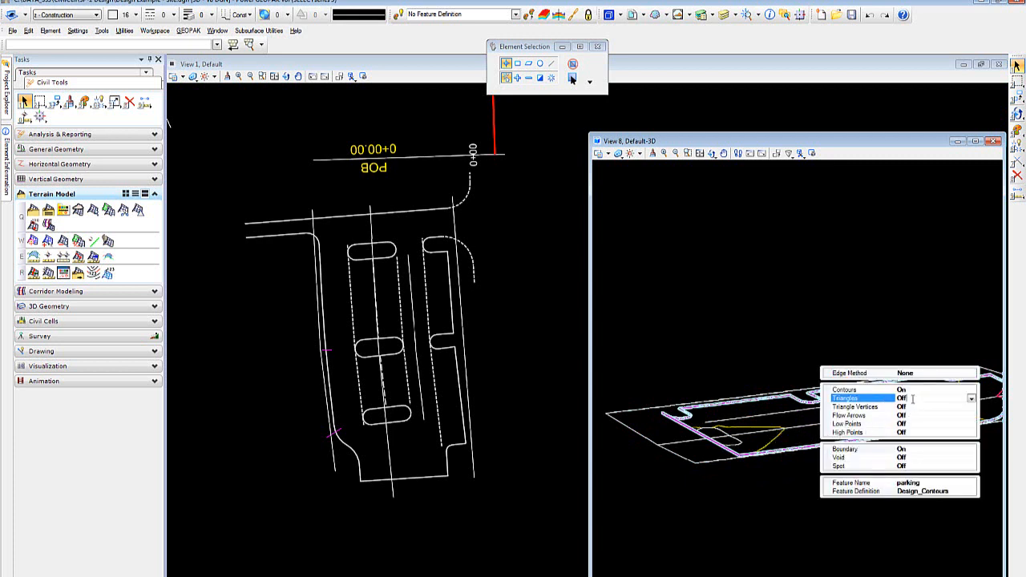
pyautogui.click(901, 397)
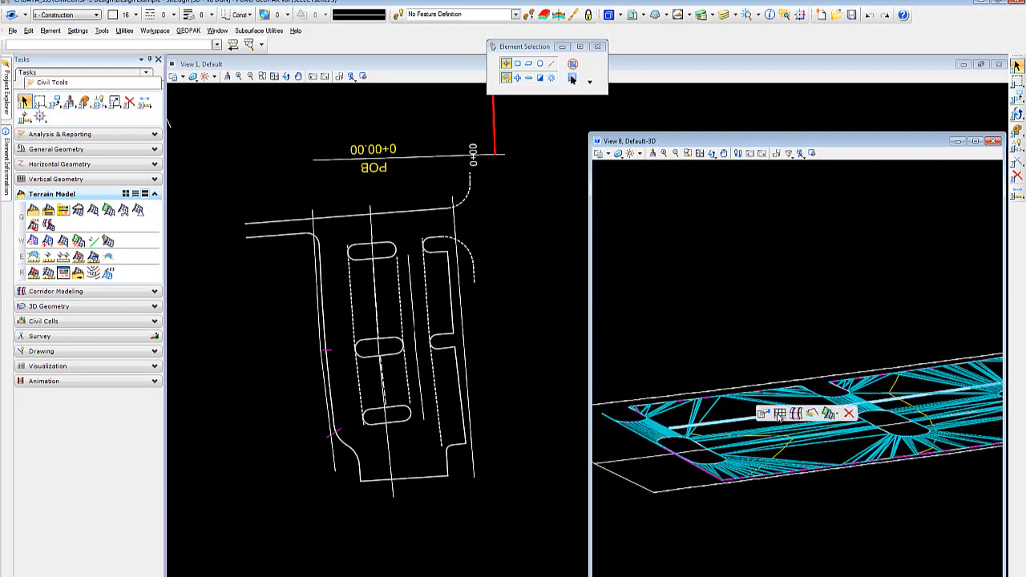
# Turn Triangles Off in the parking terrain's properties
pyautogui.click(830, 415)
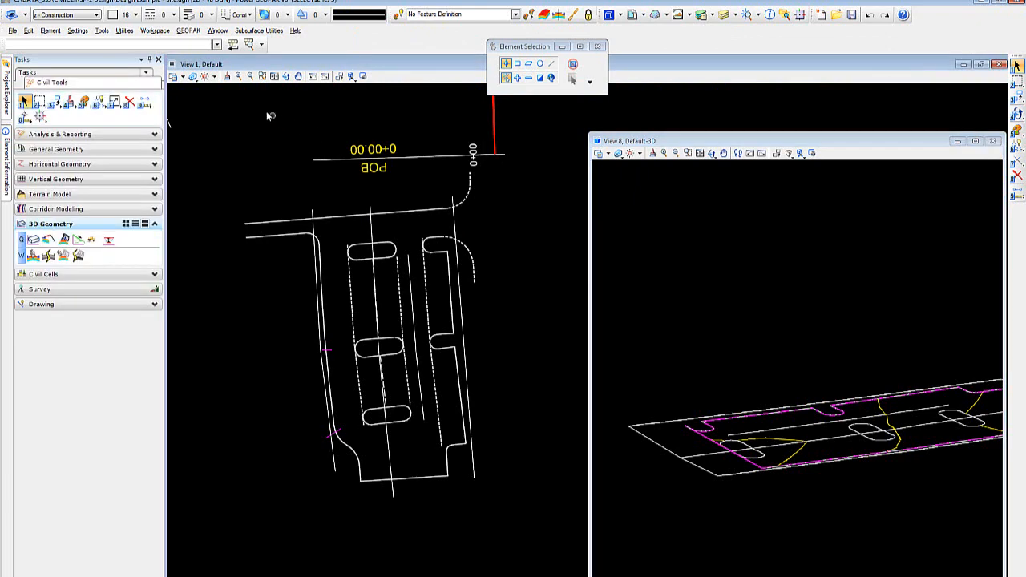
# Select the parking terrain and turn its Triangles back On
pyautogui.click(632, 14)
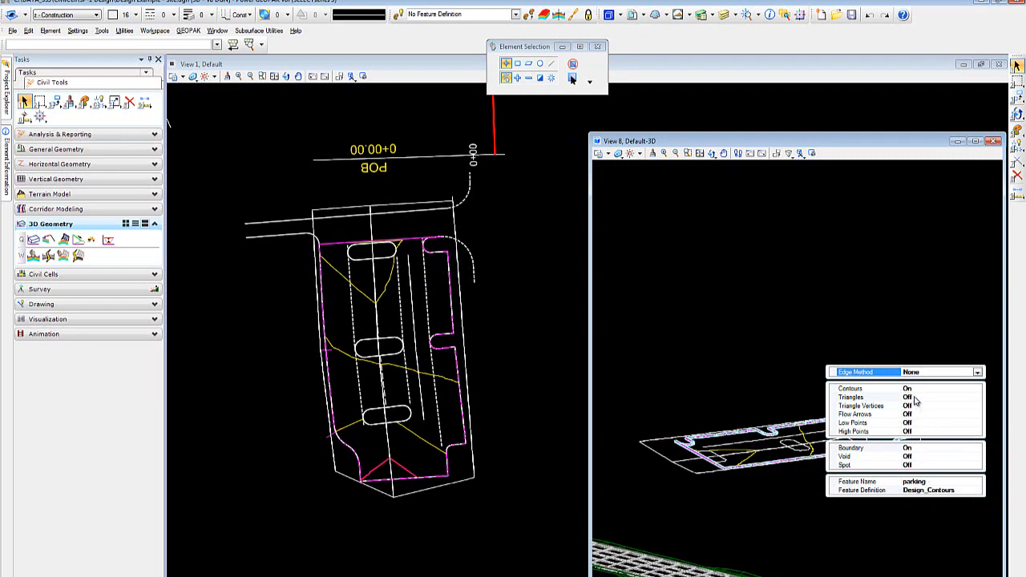
pyautogui.click(908, 398)
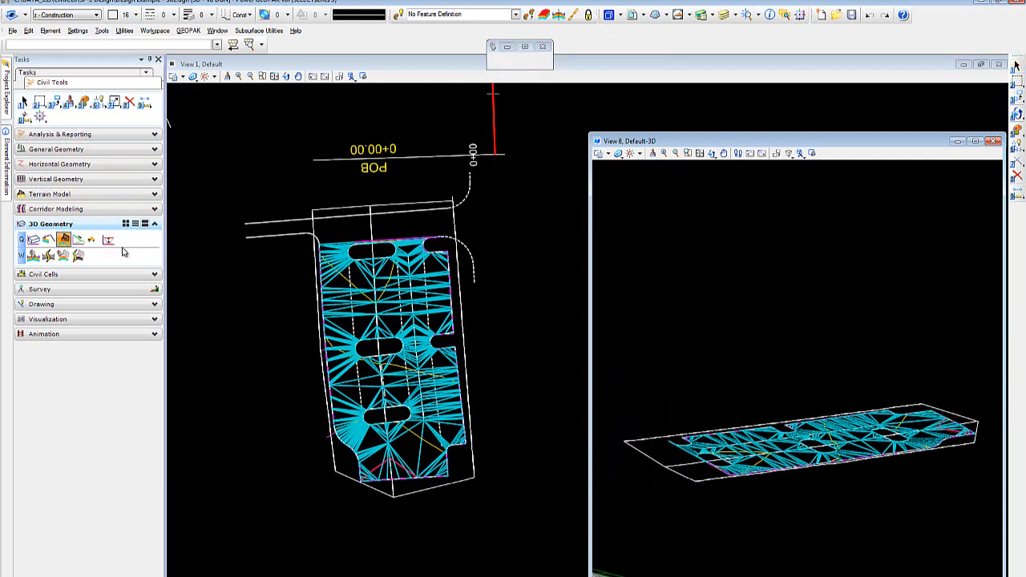
# Choose the Parking Lot/Building Pad/Pavement Concrete w/ Agg Subbase template and confirm it
pyautogui.click(64, 240)
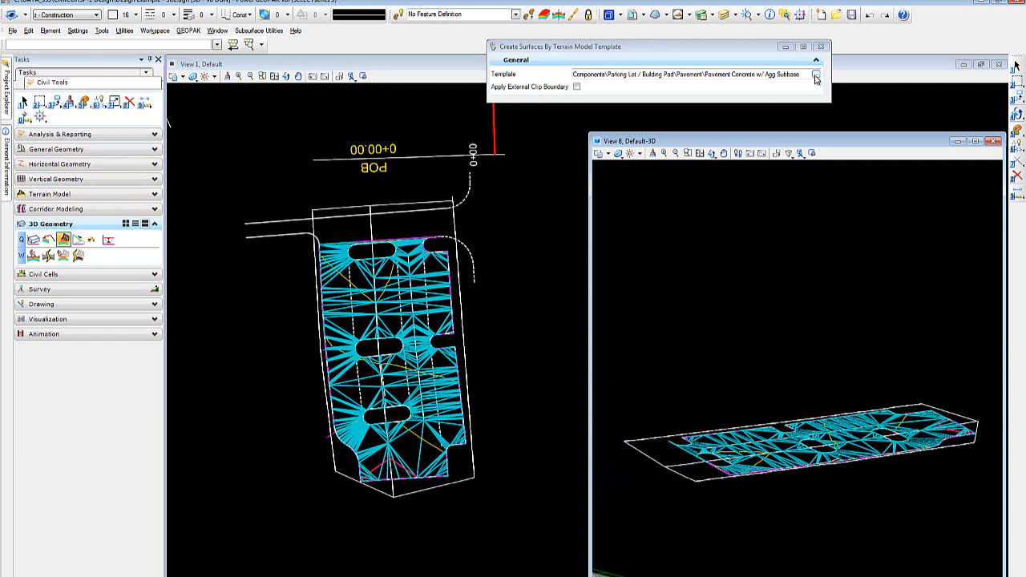
pyautogui.click(815, 76)
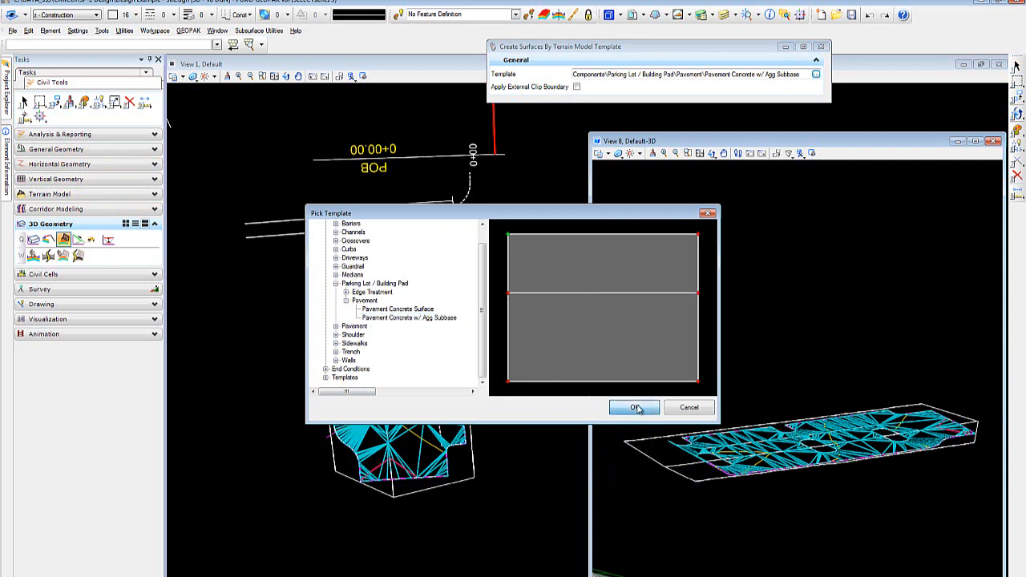
pyautogui.click(633, 407)
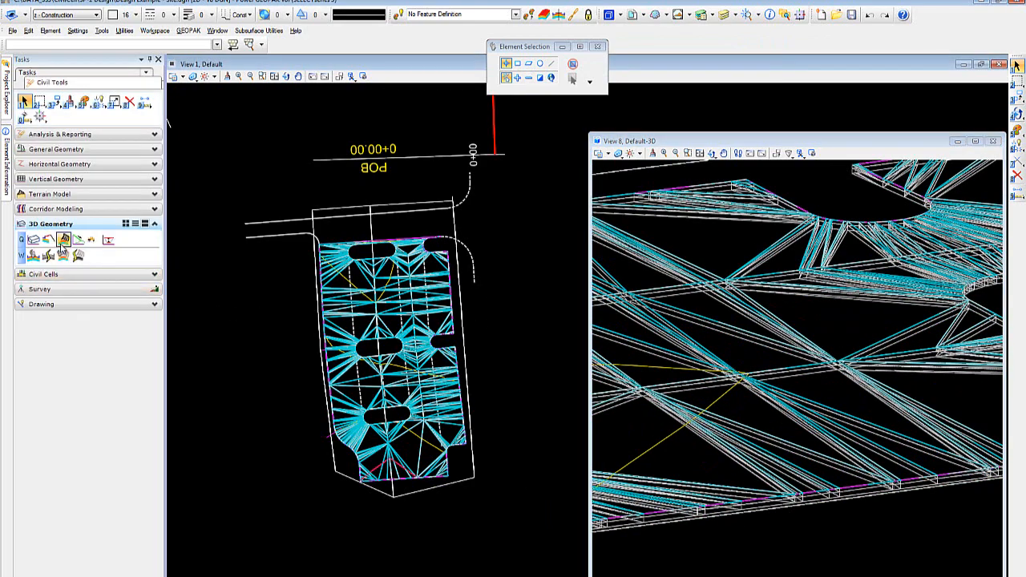
pyautogui.moveTo(64, 241)
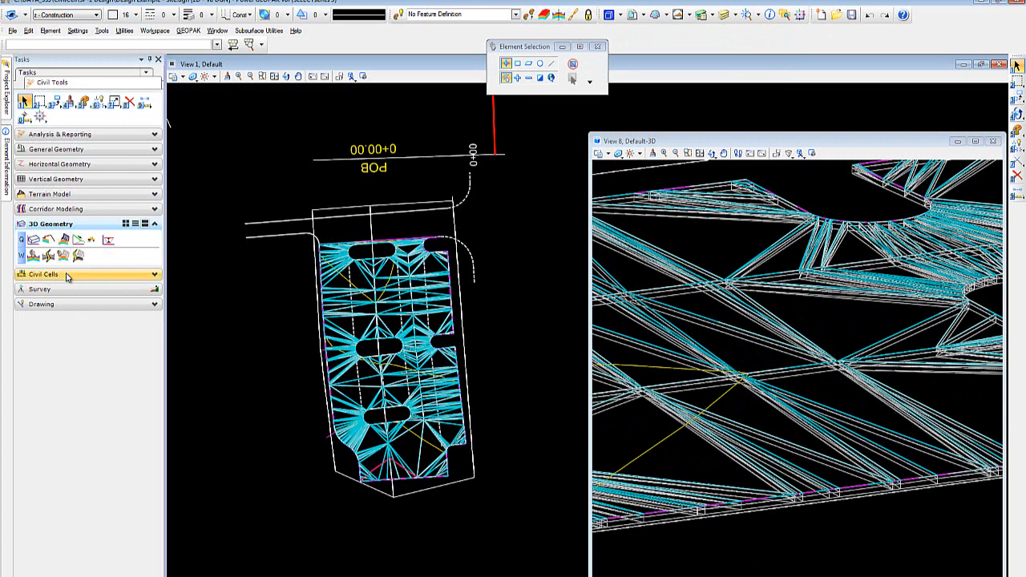
# Select Curb Sidewalk Assembly from Site Parts.dgnlib as the civil cell to place
pyautogui.click(45, 274)
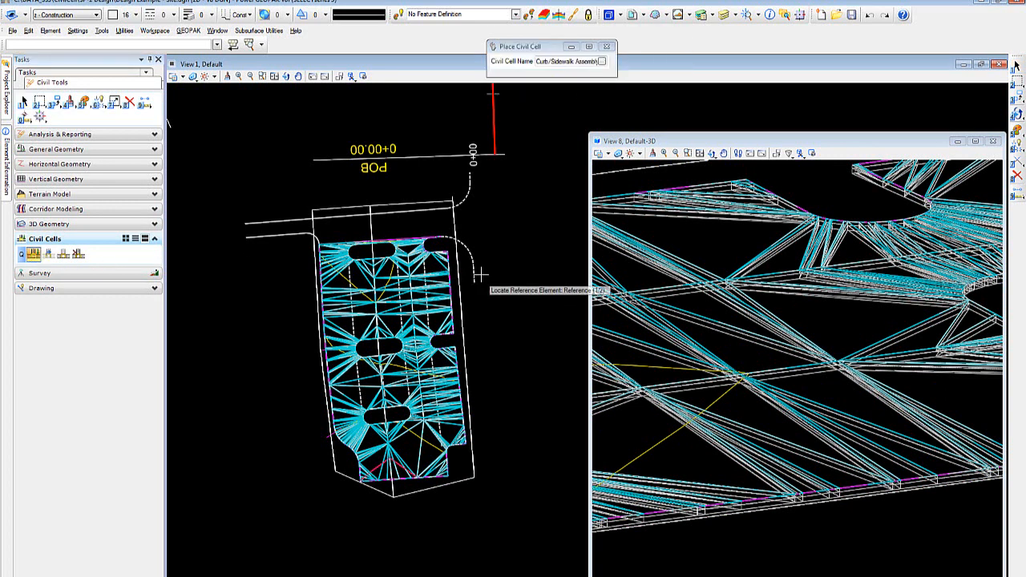
pyautogui.moveTo(574, 104)
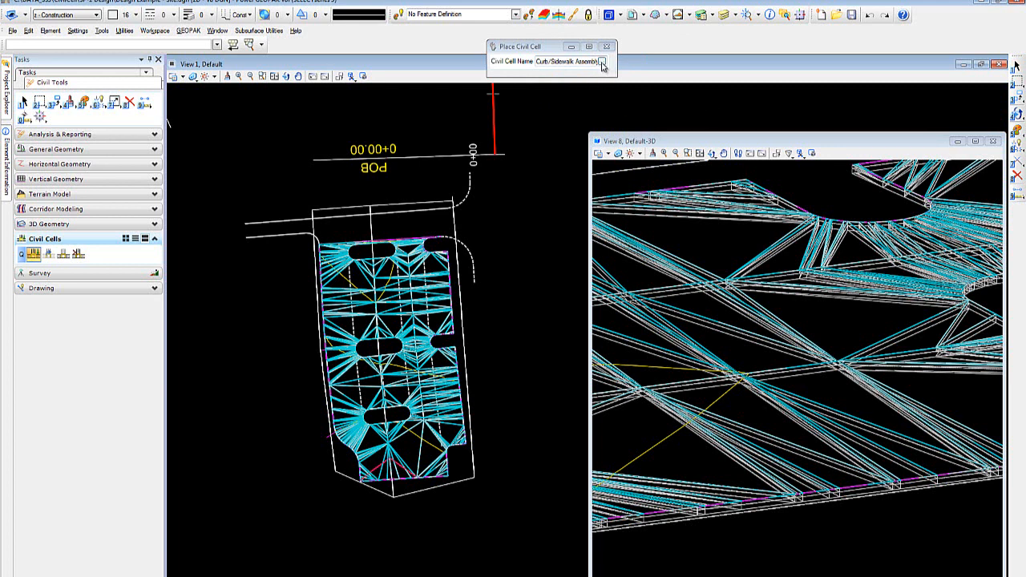
pyautogui.click(605, 62)
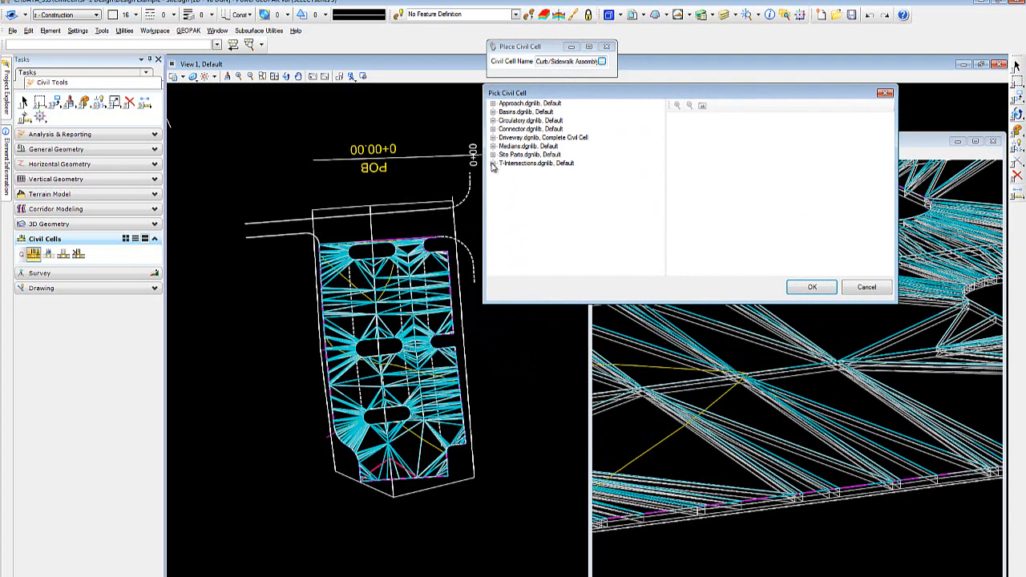
pyautogui.click(492, 154)
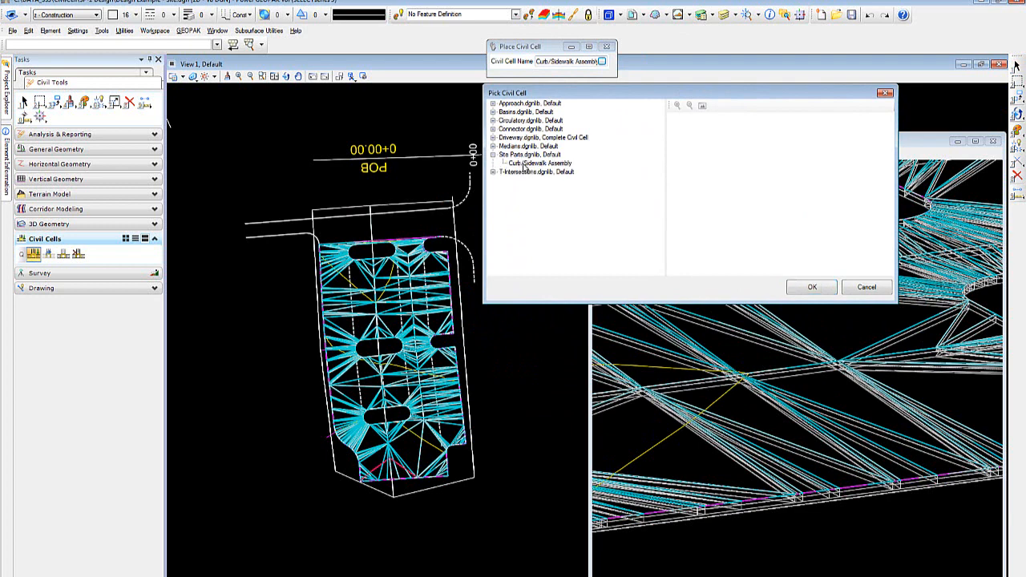
pyautogui.click(541, 163)
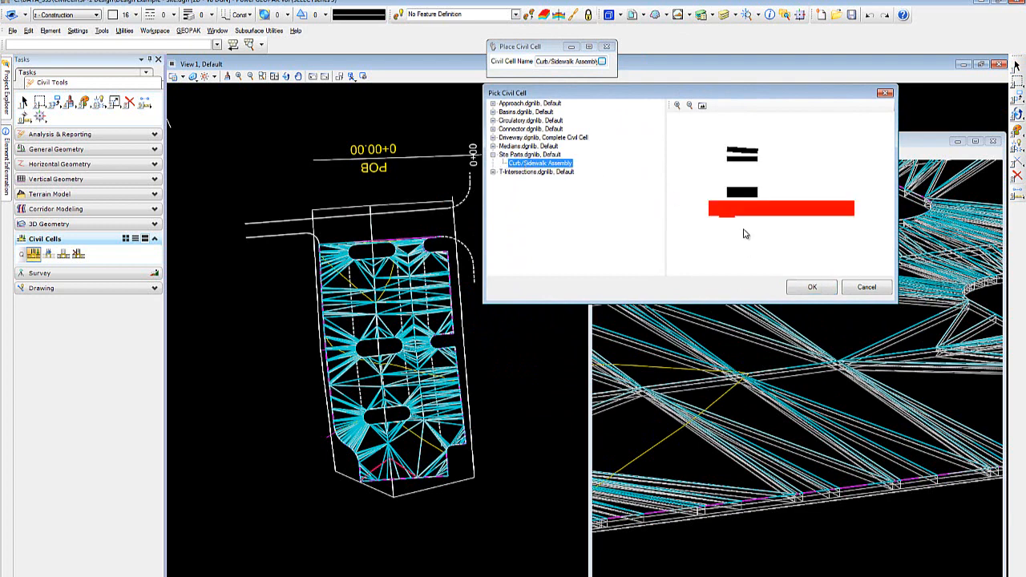
pyautogui.moveTo(746, 216)
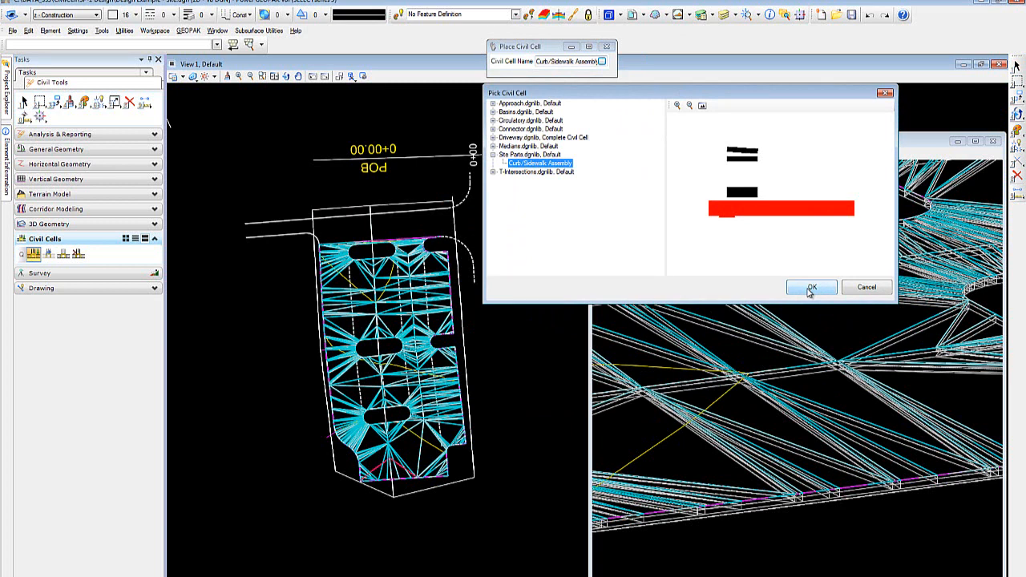
pyautogui.moveTo(811, 288)
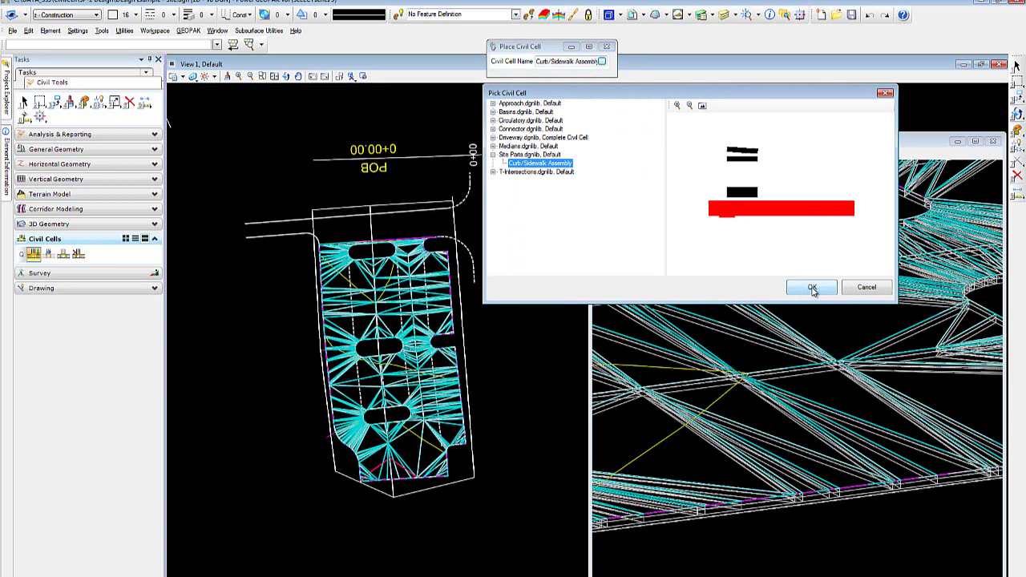
# Confirm the cell, rerun Place Civil Cell, and pick the right island edge as reference
pyautogui.click(811, 286)
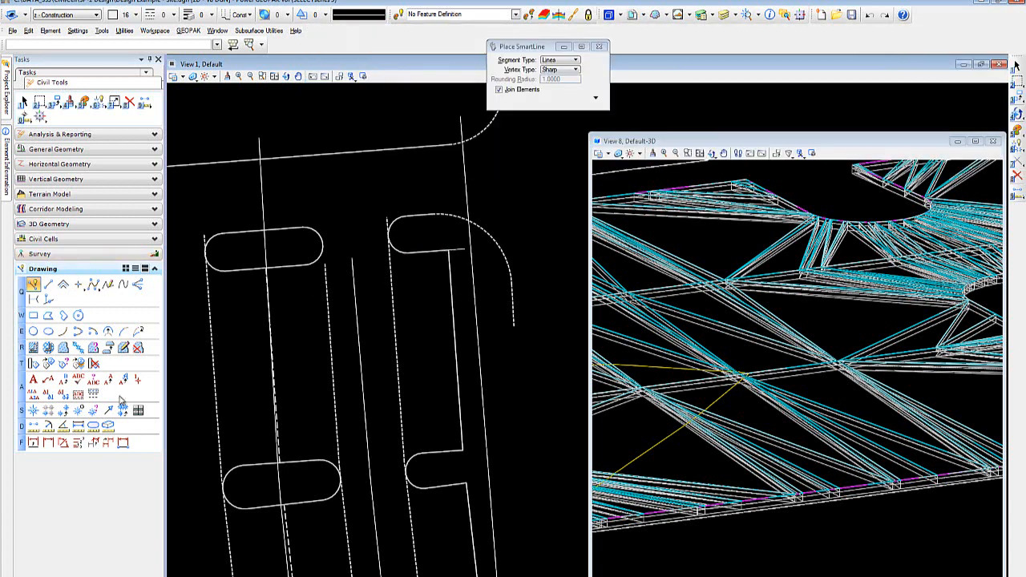
pyautogui.click(42, 237)
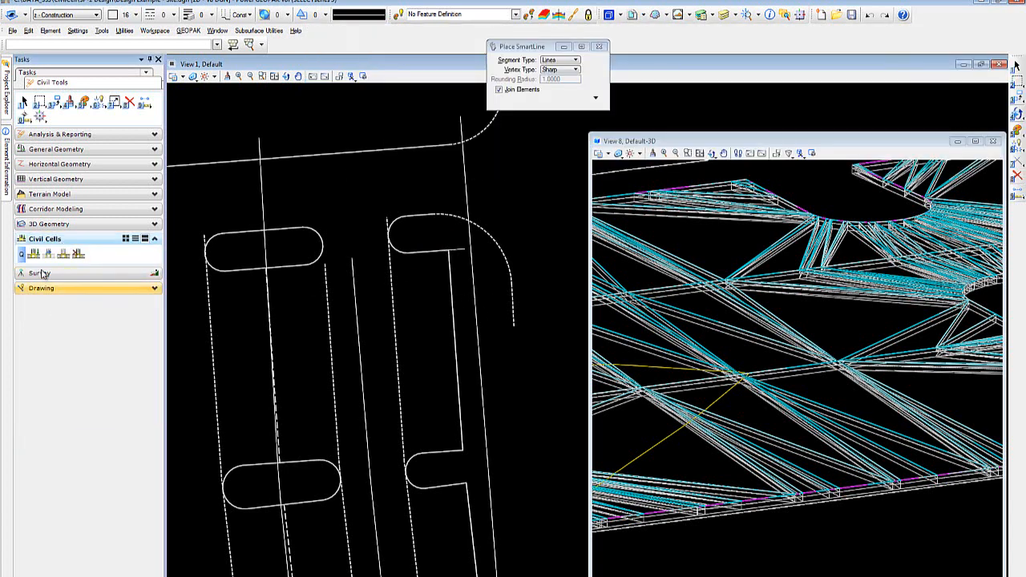
pyautogui.click(33, 254)
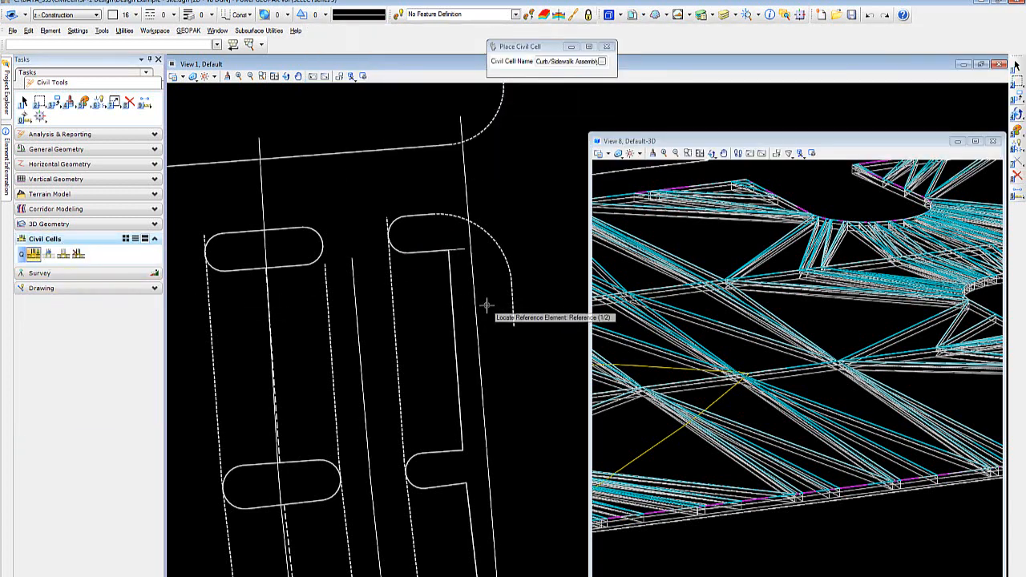
pyautogui.moveTo(439, 298)
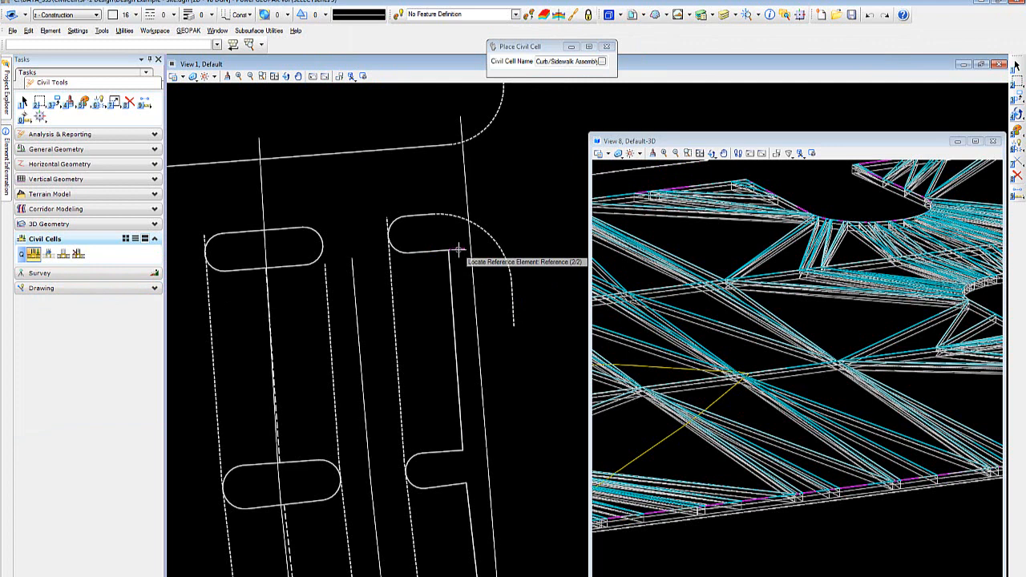
pyautogui.click(458, 265)
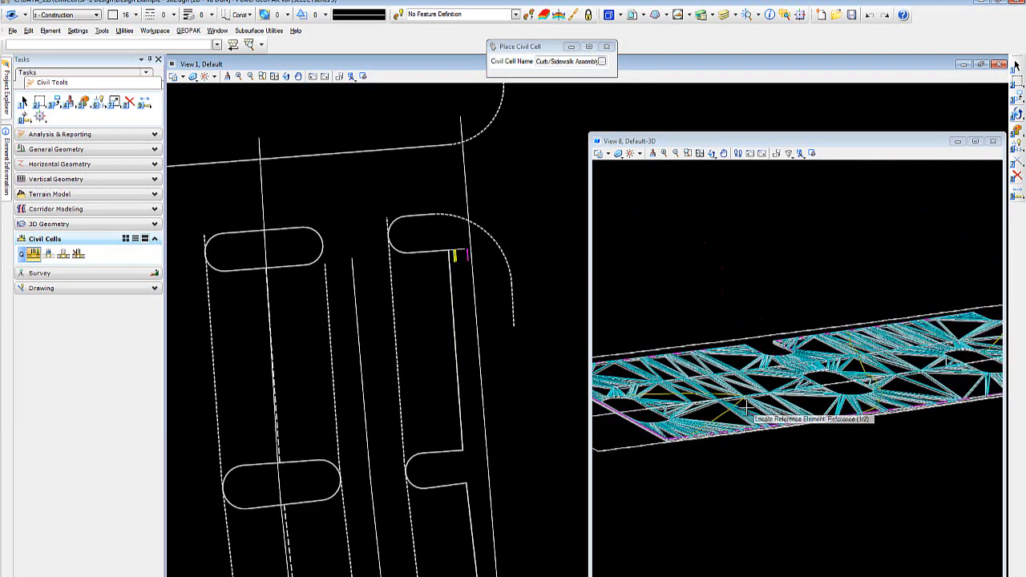
# Reorient View 8, then place the Curb Sidewalk Assembly along the right island edge from top to bottom point
pyautogui.click(712, 154)
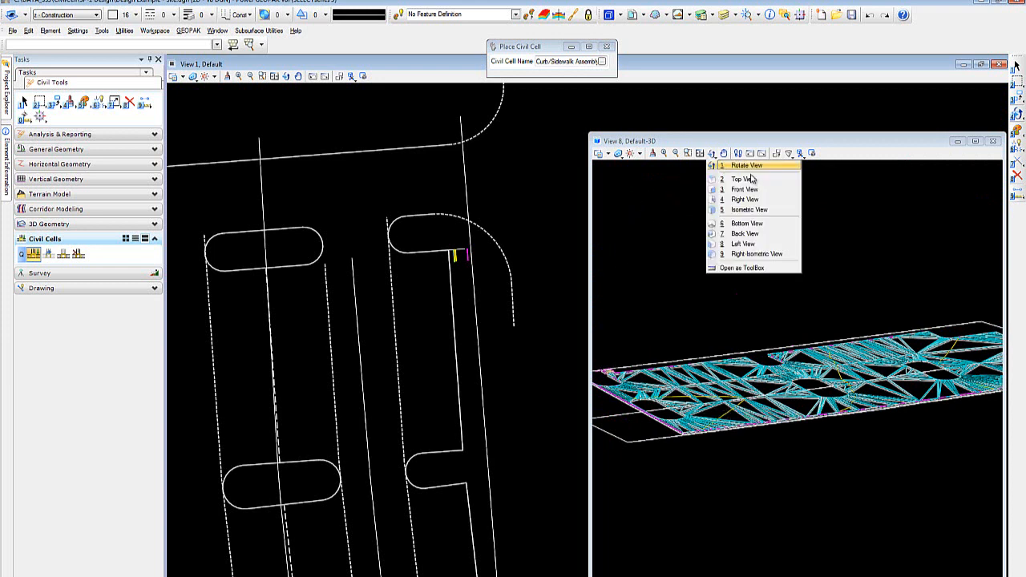
pyautogui.click(747, 165)
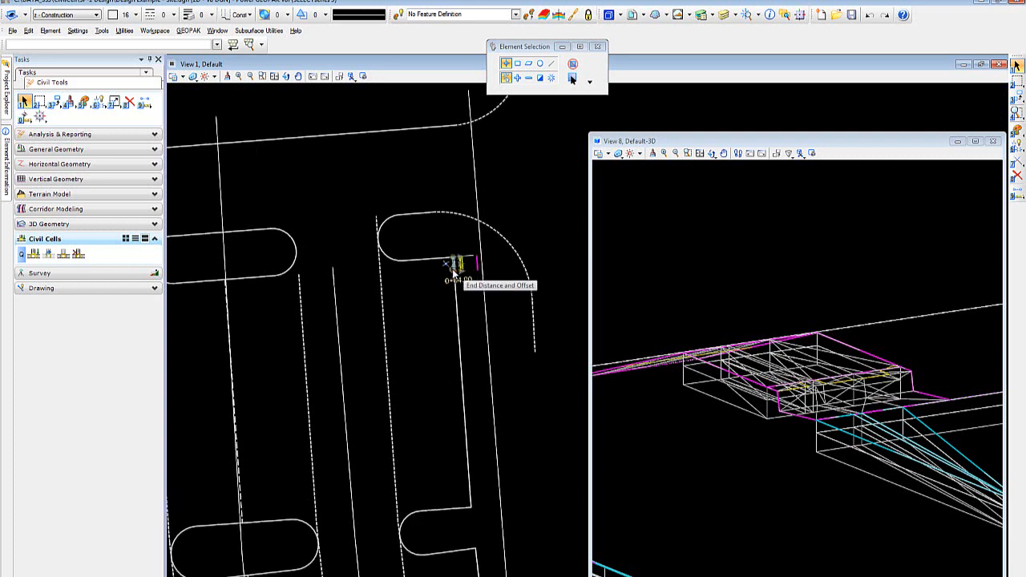
pyautogui.click(455, 266)
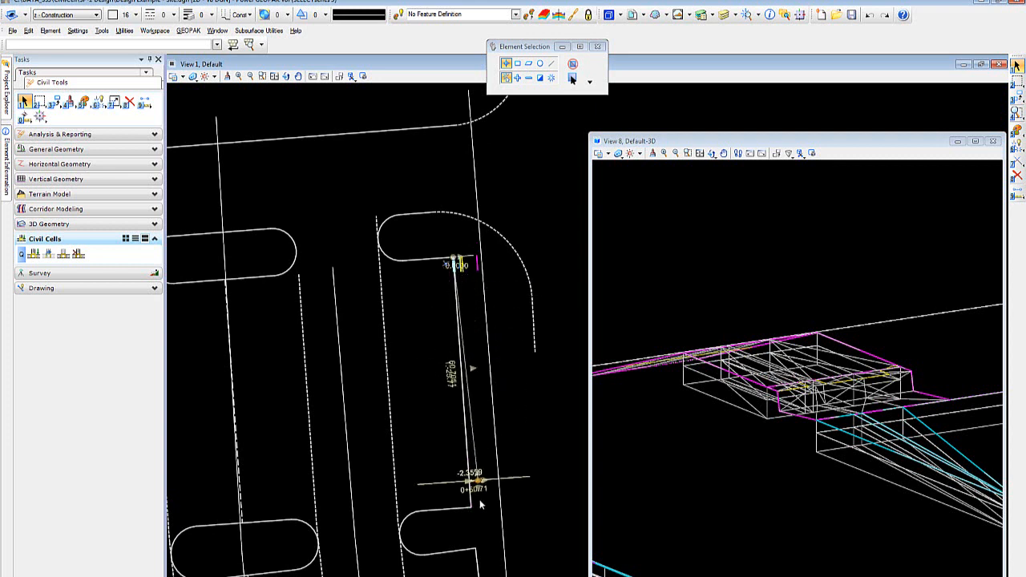
pyautogui.click(470, 507)
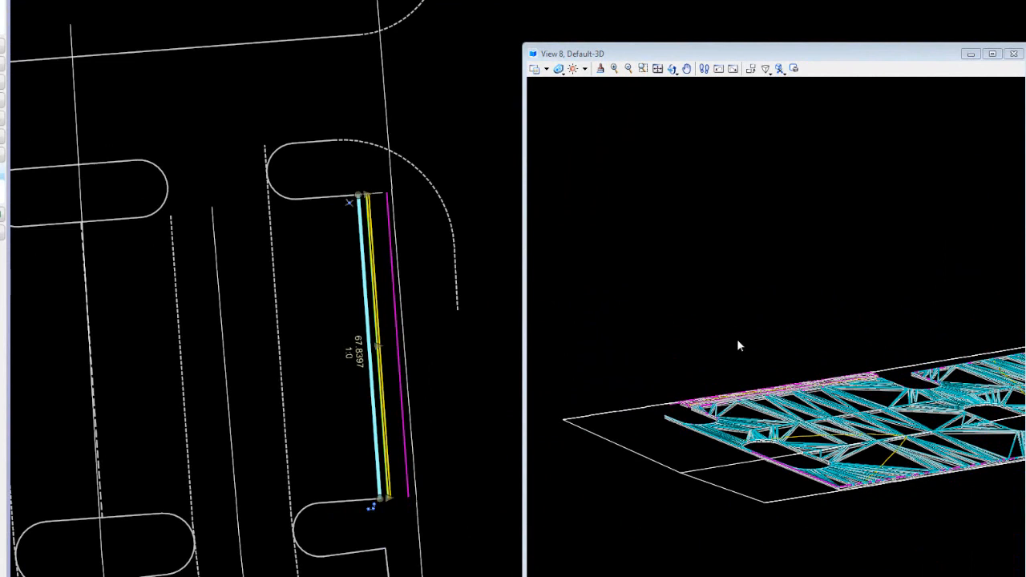
# Pan View 8 to bring the terrain model and new curb run into view
pyautogui.click(671, 67)
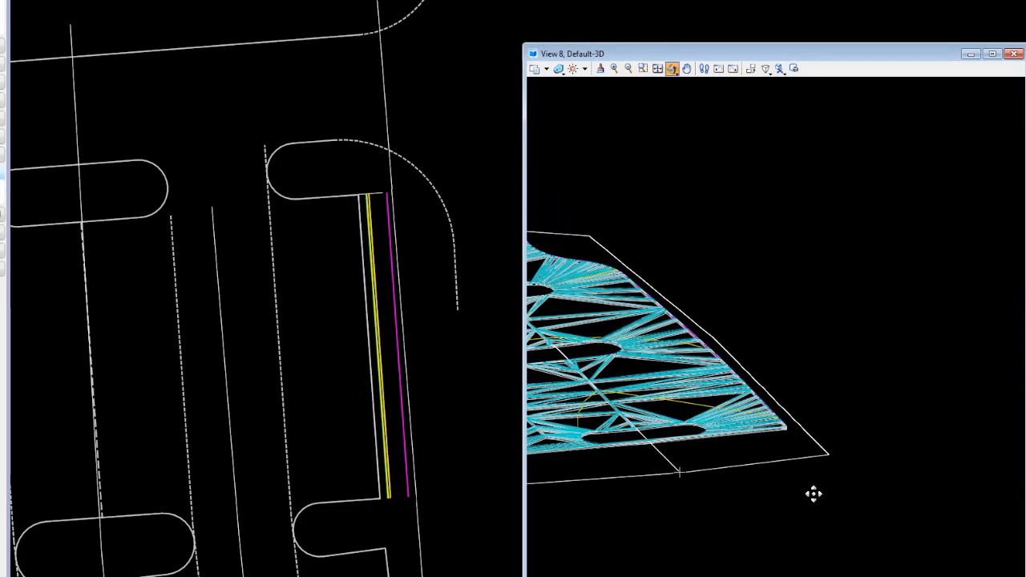
pyautogui.moveTo(814, 494); pyautogui.dragTo(757, 513)
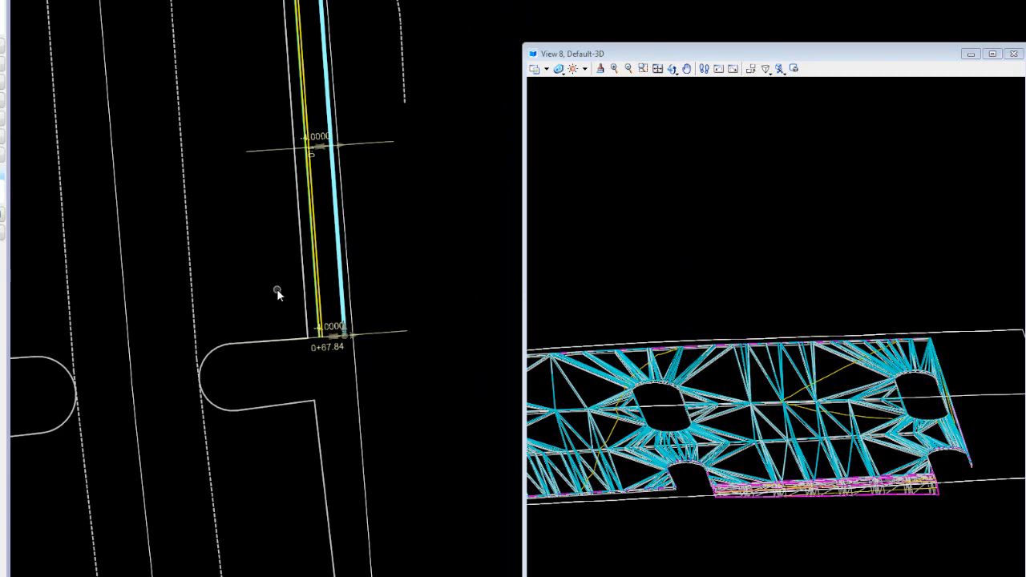
pyautogui.moveTo(506, 351)
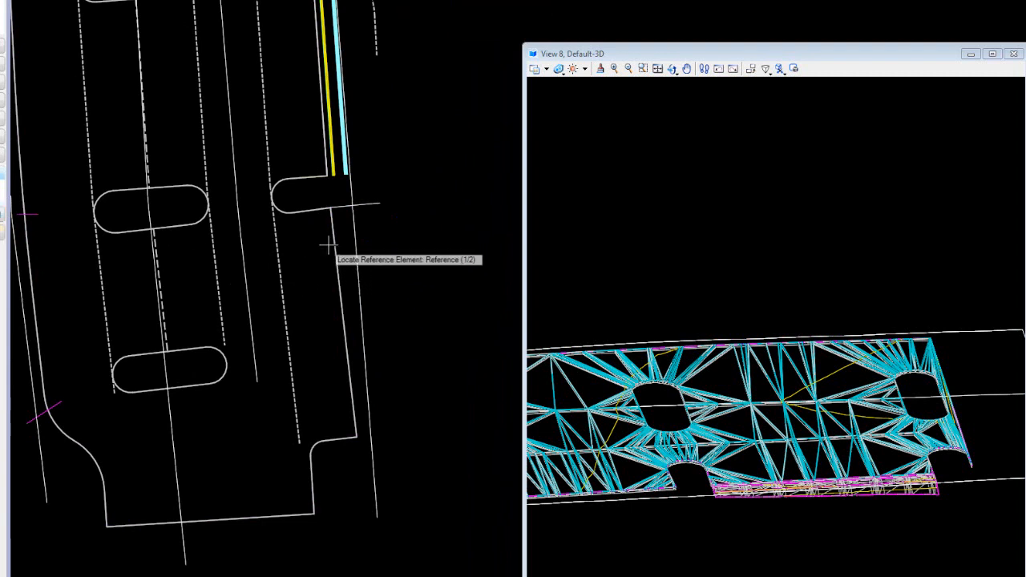
# Pick the two lot-boundary reference elements to wrap the curb assembly around the lower perimeter
pyautogui.click(340, 207)
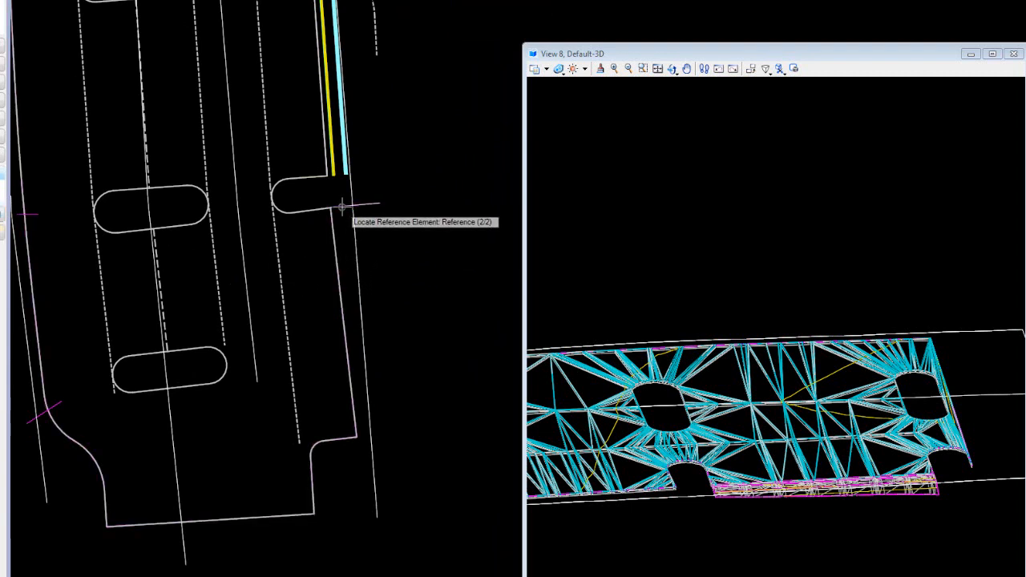
pyautogui.click(340, 202)
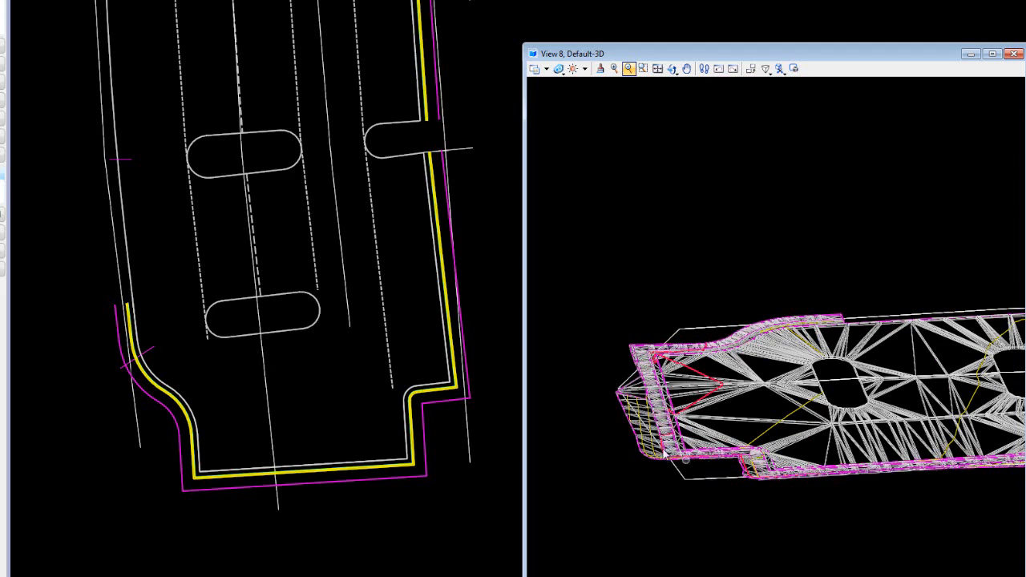
pyautogui.click(671, 67)
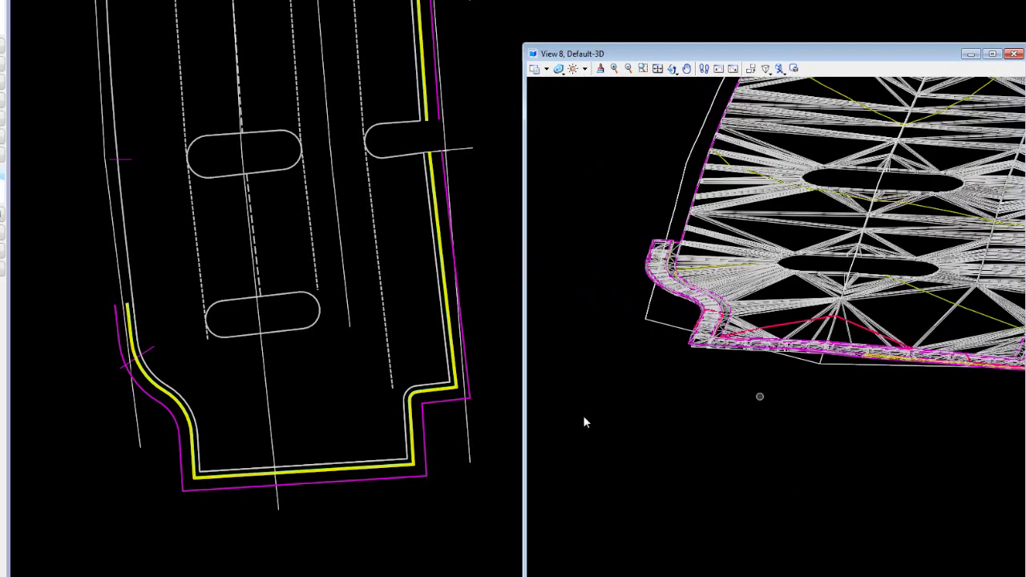
pyautogui.moveTo(760, 396); pyautogui.dragTo(929, 372)
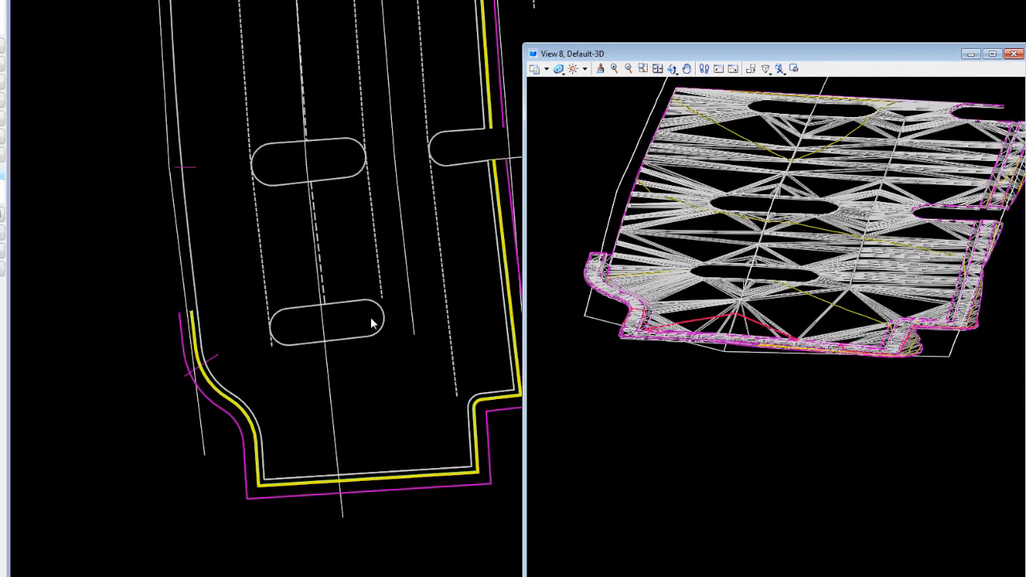
pyautogui.moveTo(337, 350)
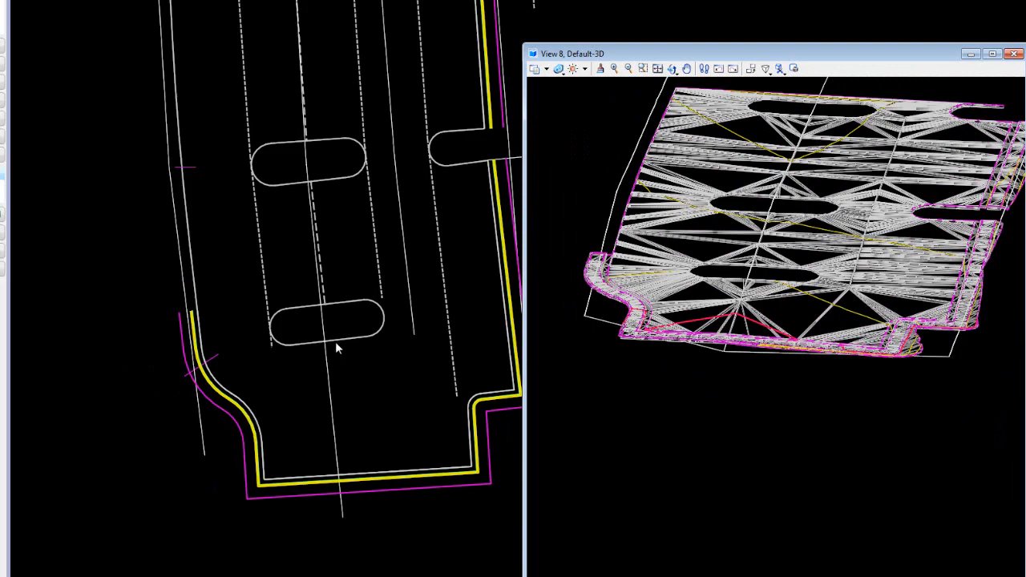
pyautogui.moveTo(311, 341)
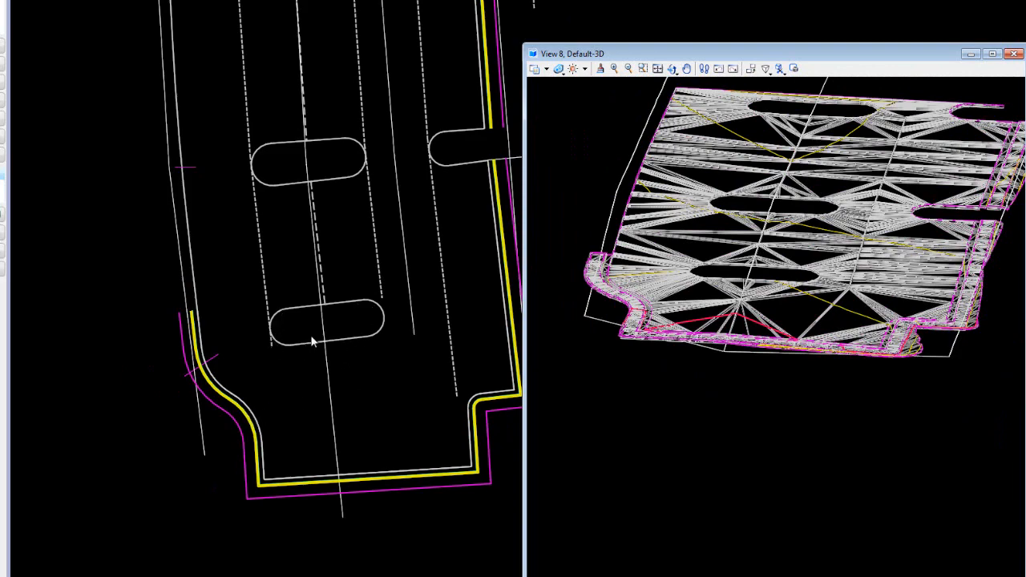